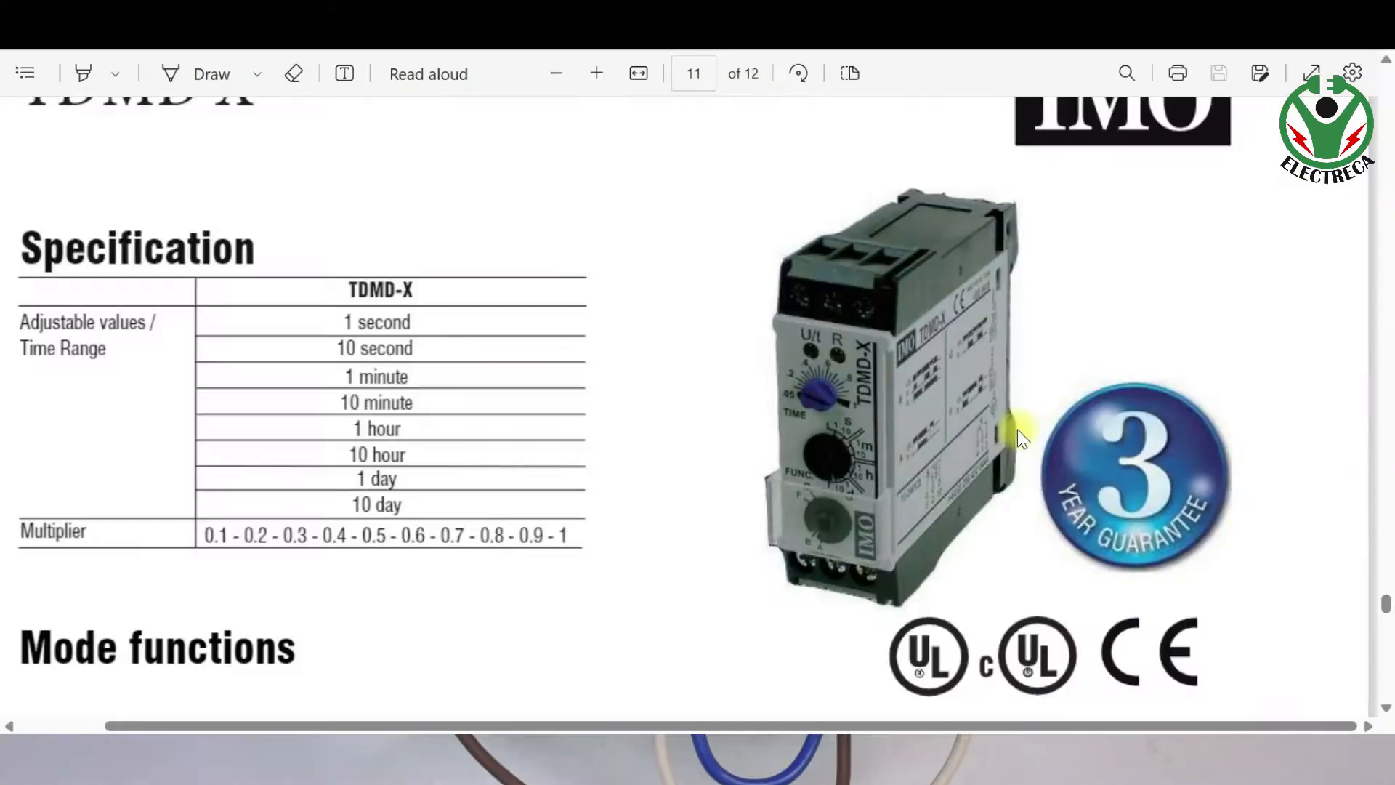
mouse_move(428, 343)
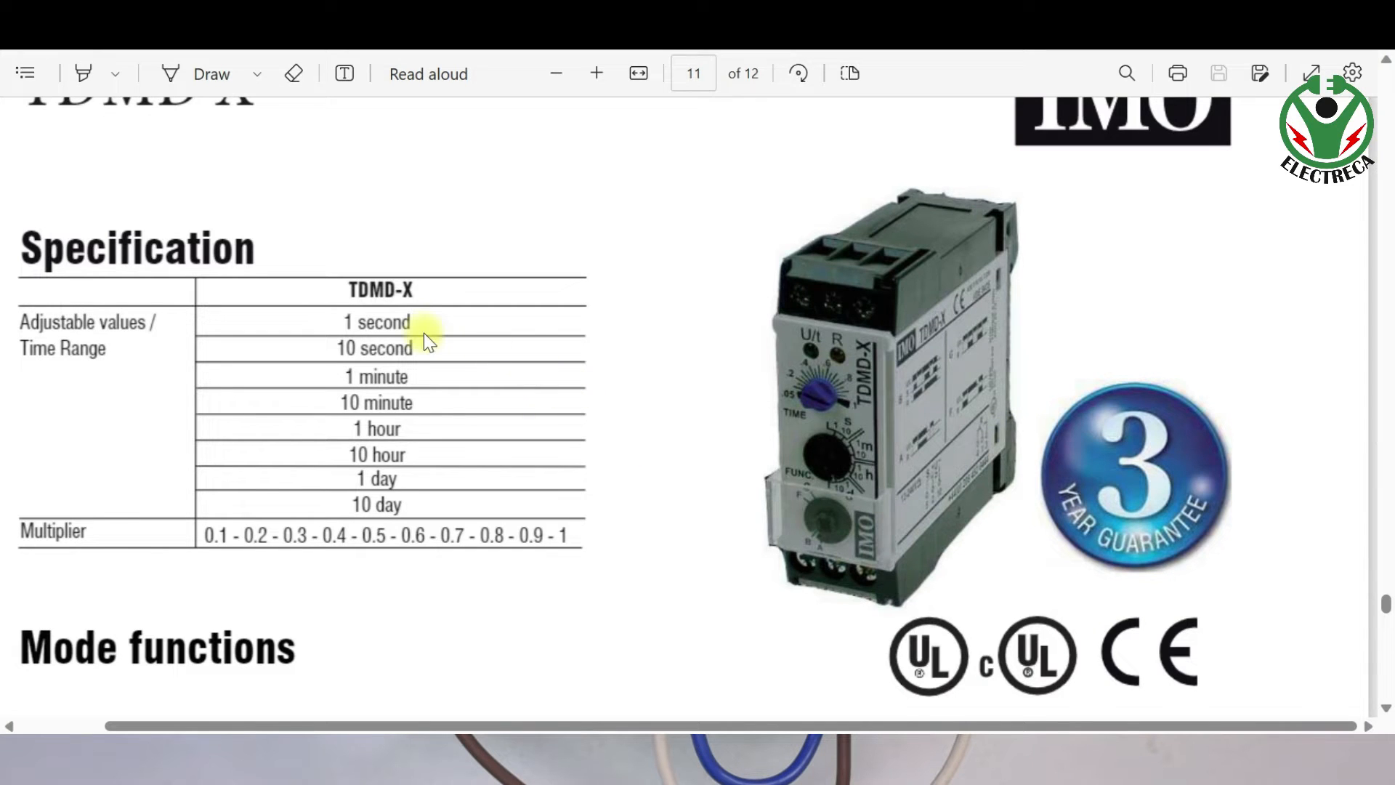
scroll(down, 3)
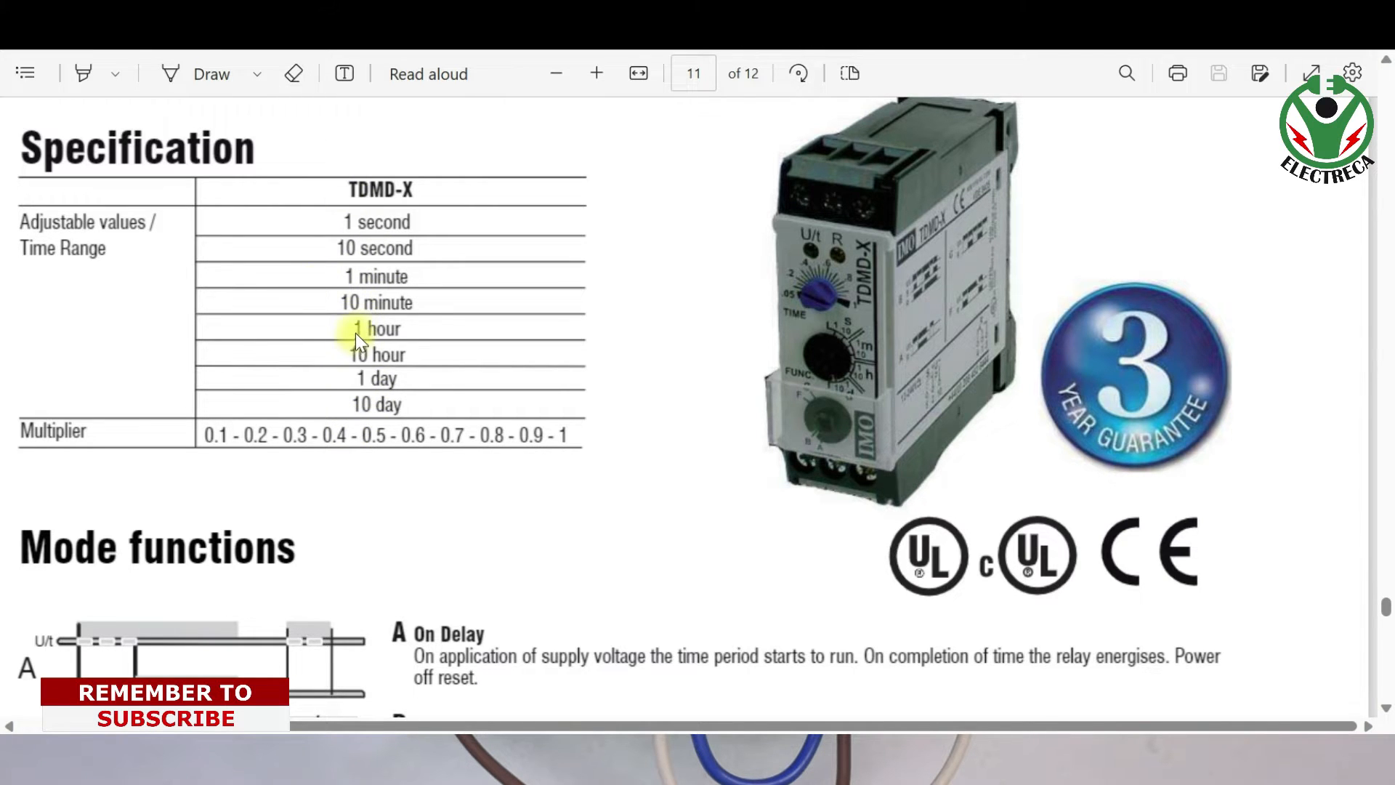
mouse_move(324, 480)
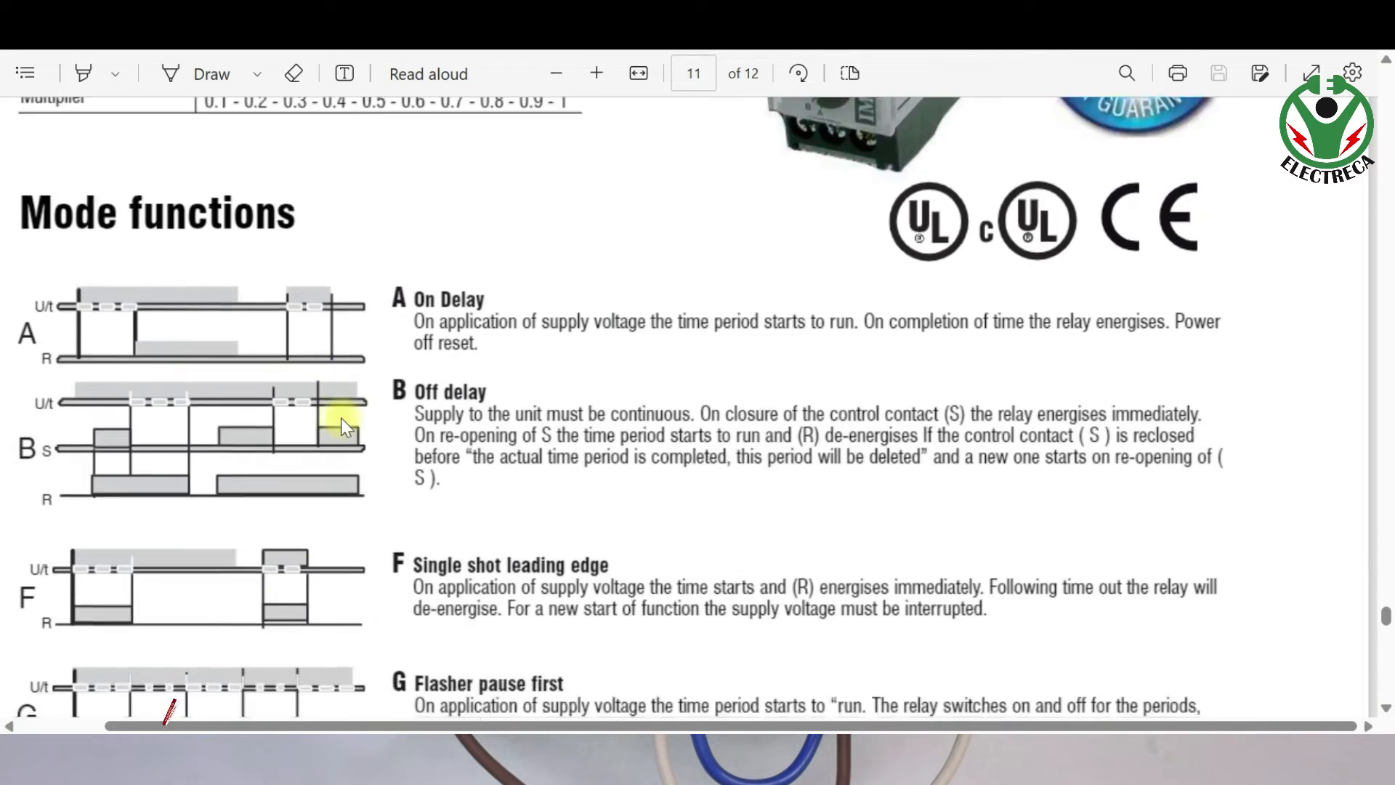
scroll(down, 3)
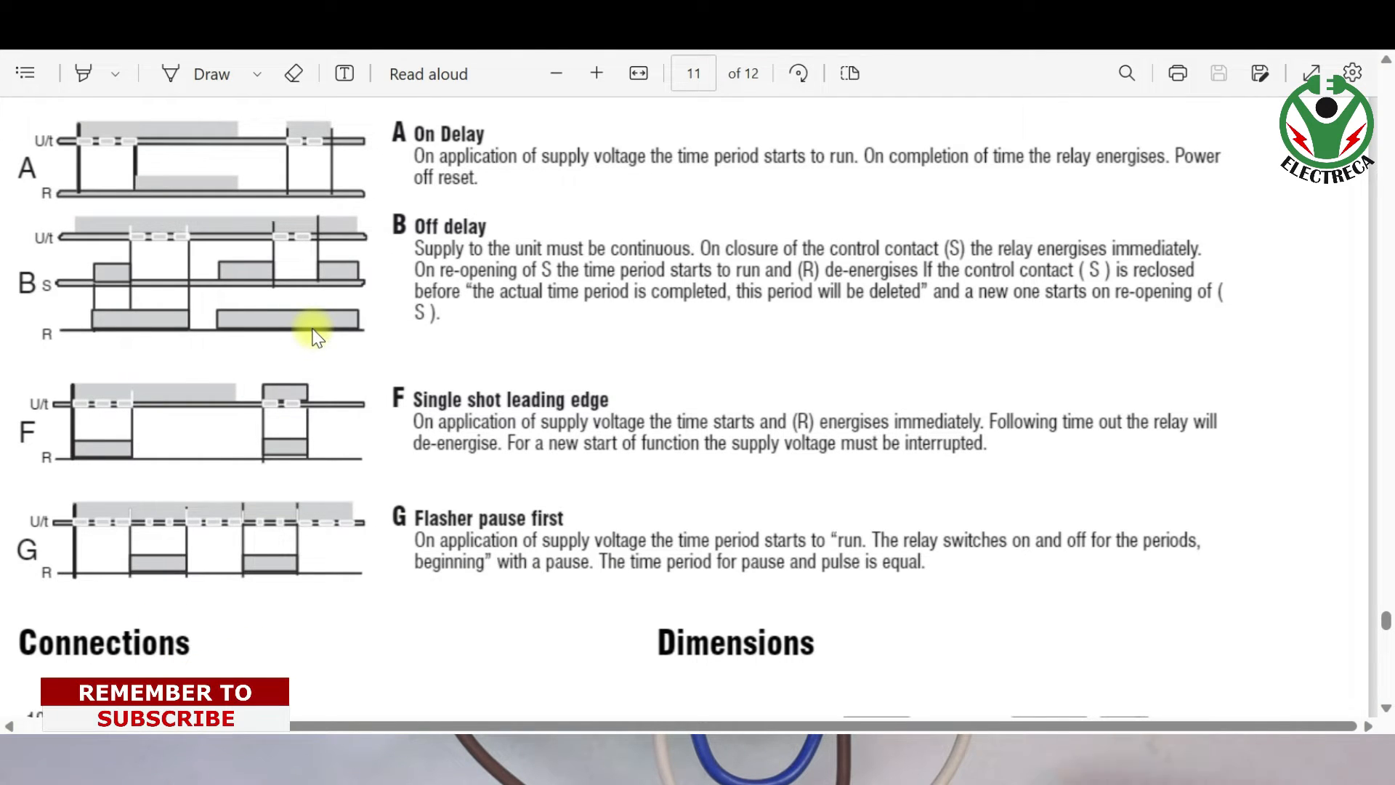
scroll(down, 3)
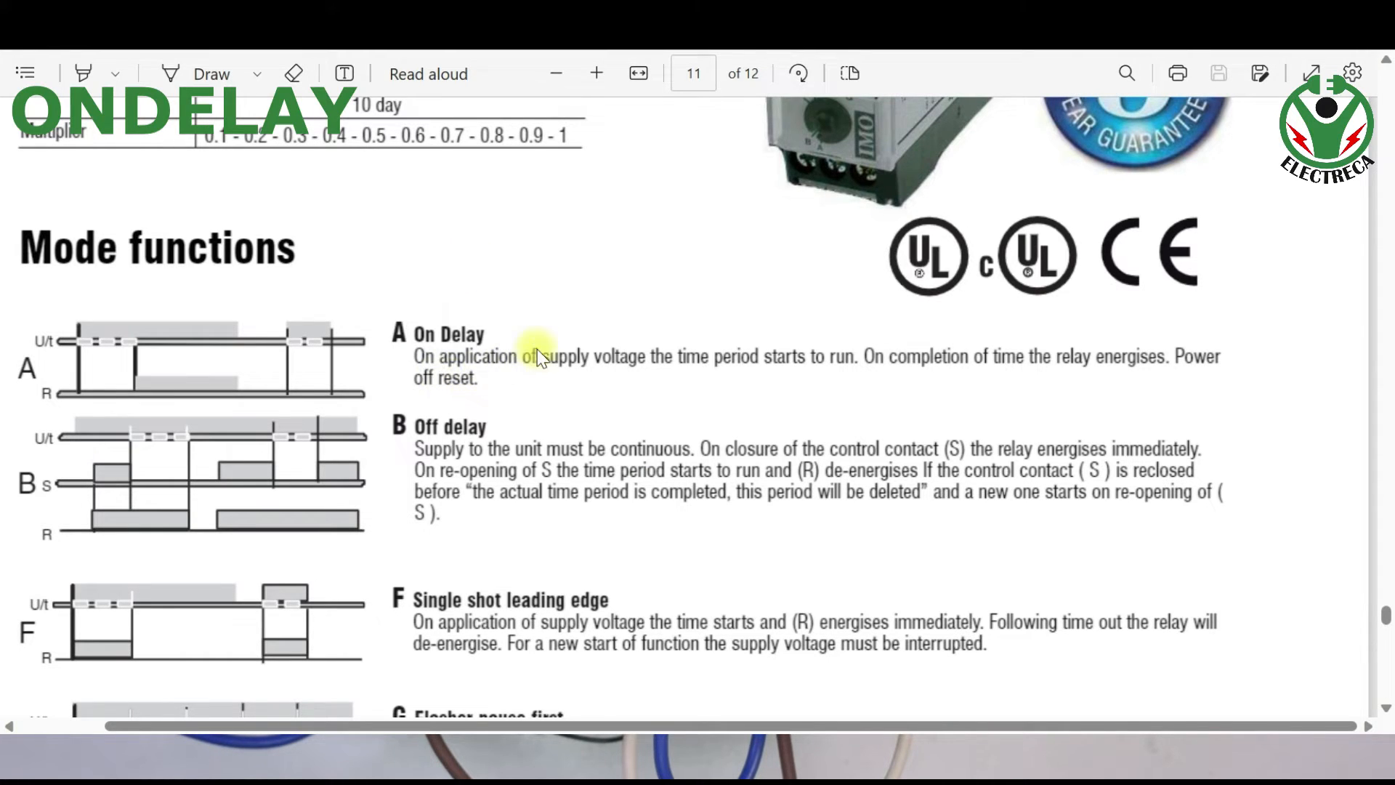
mouse_move(824, 373)
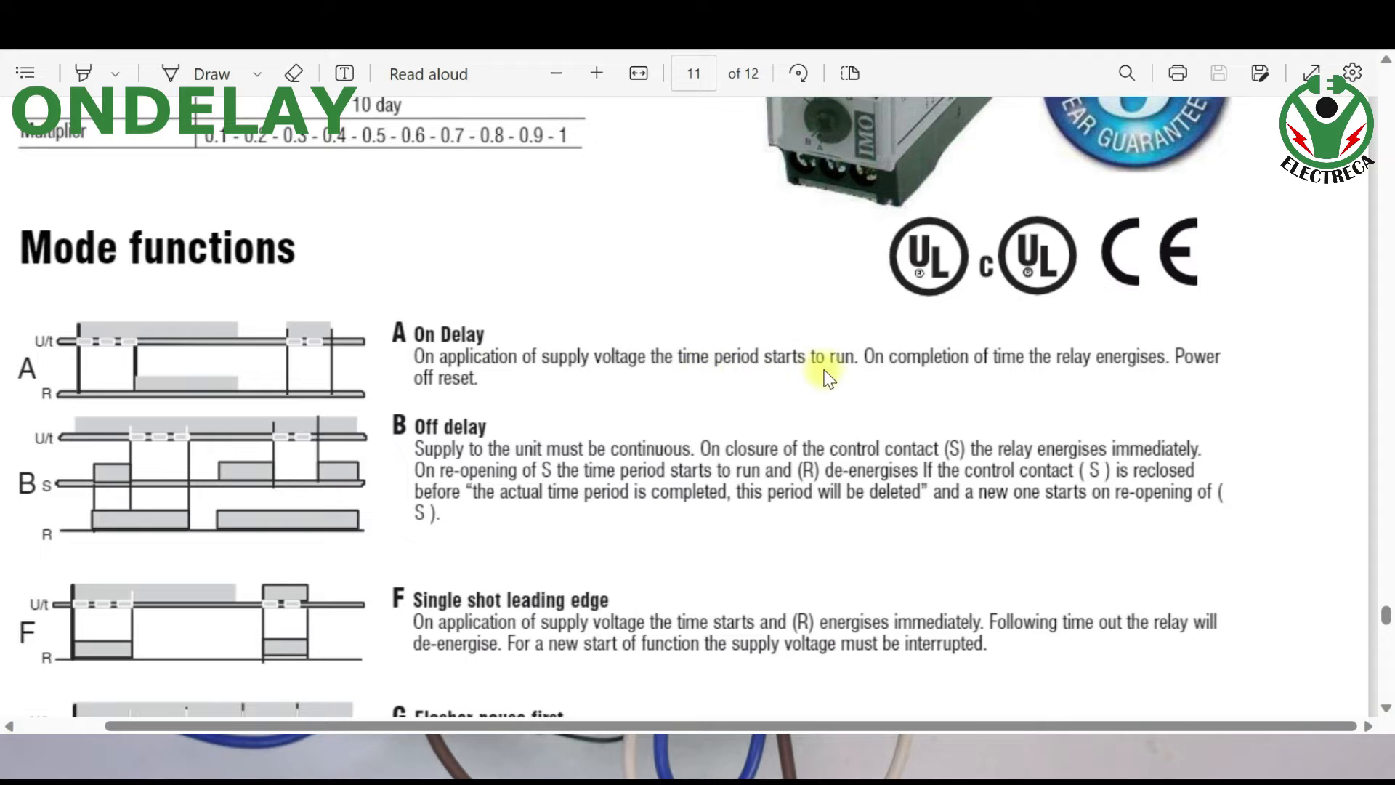
mouse_move(1039, 378)
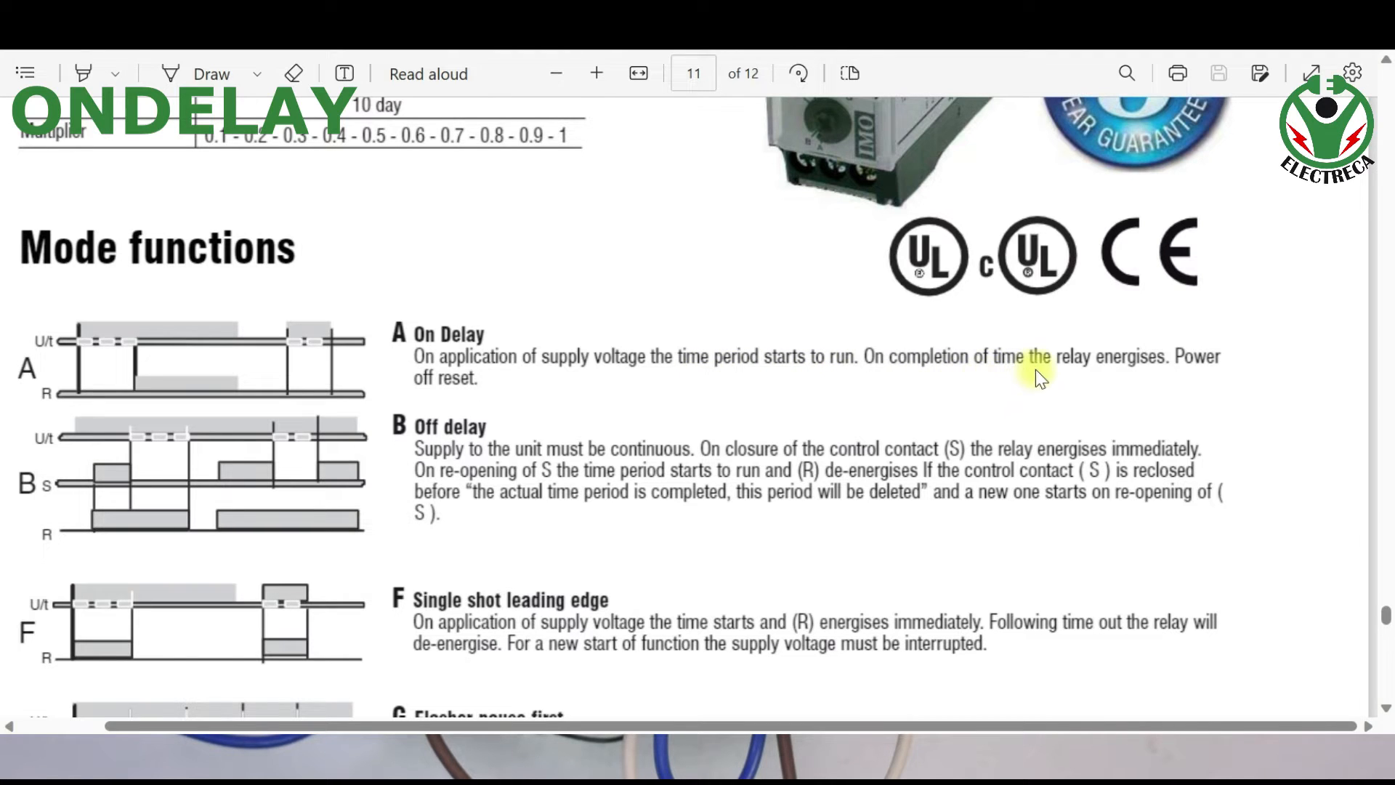
mouse_move(1054, 388)
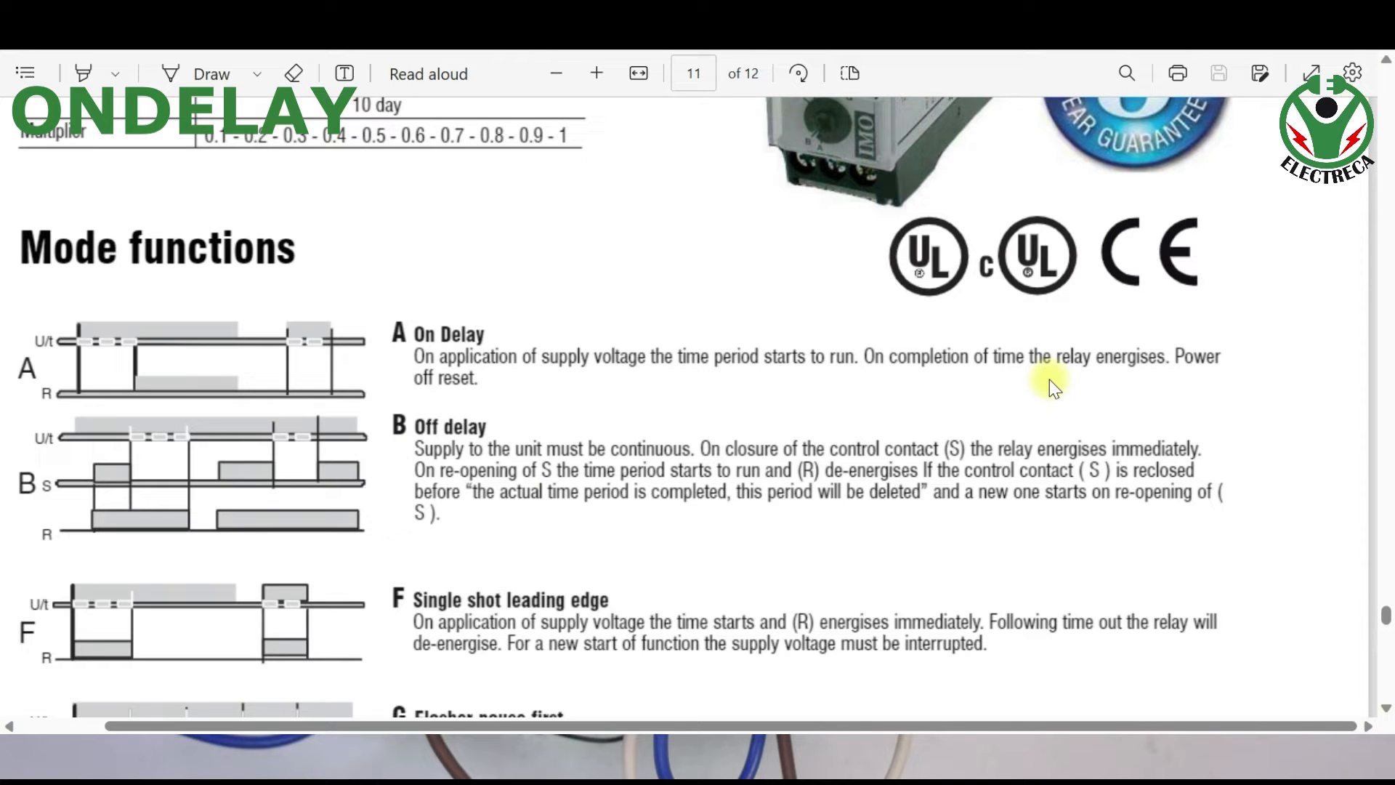
scroll(down, 3)
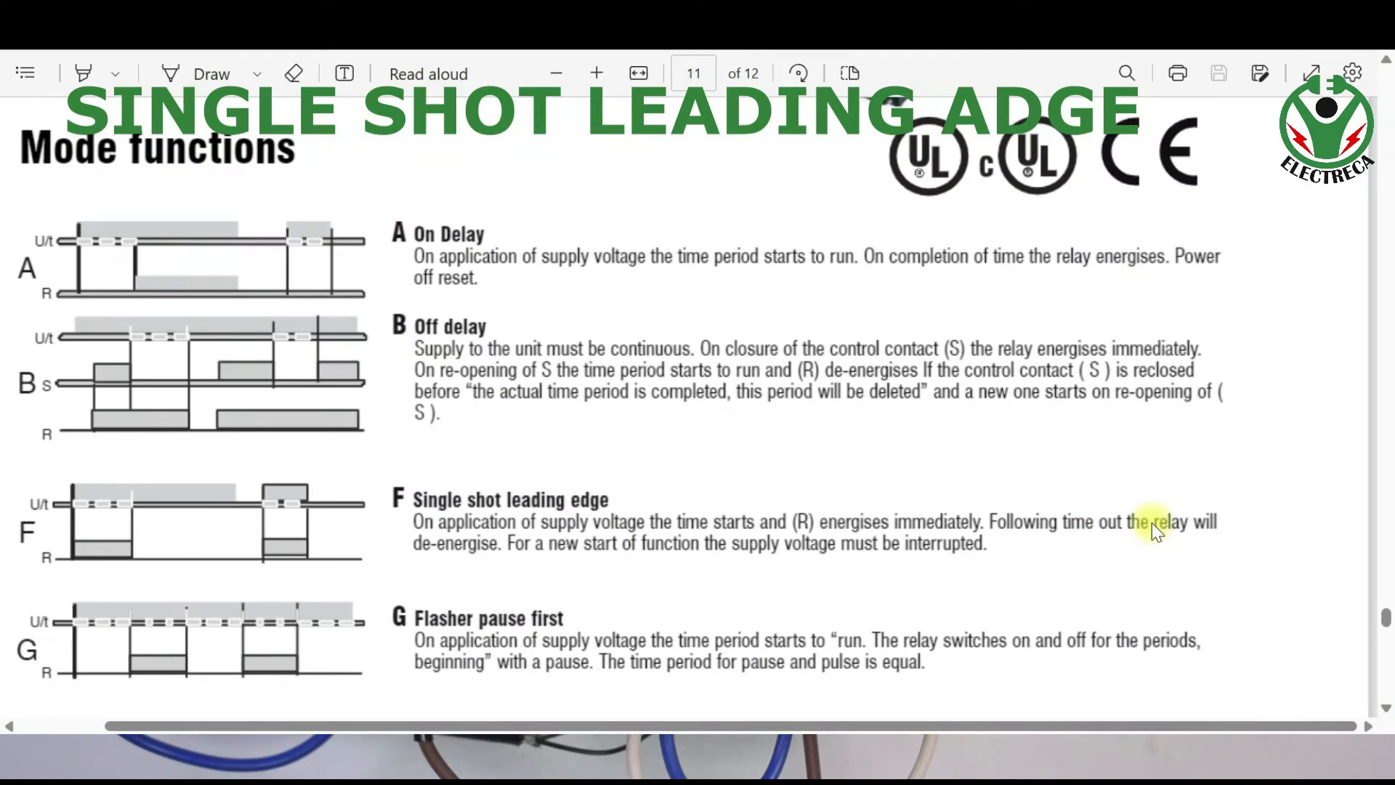
mouse_move(579, 569)
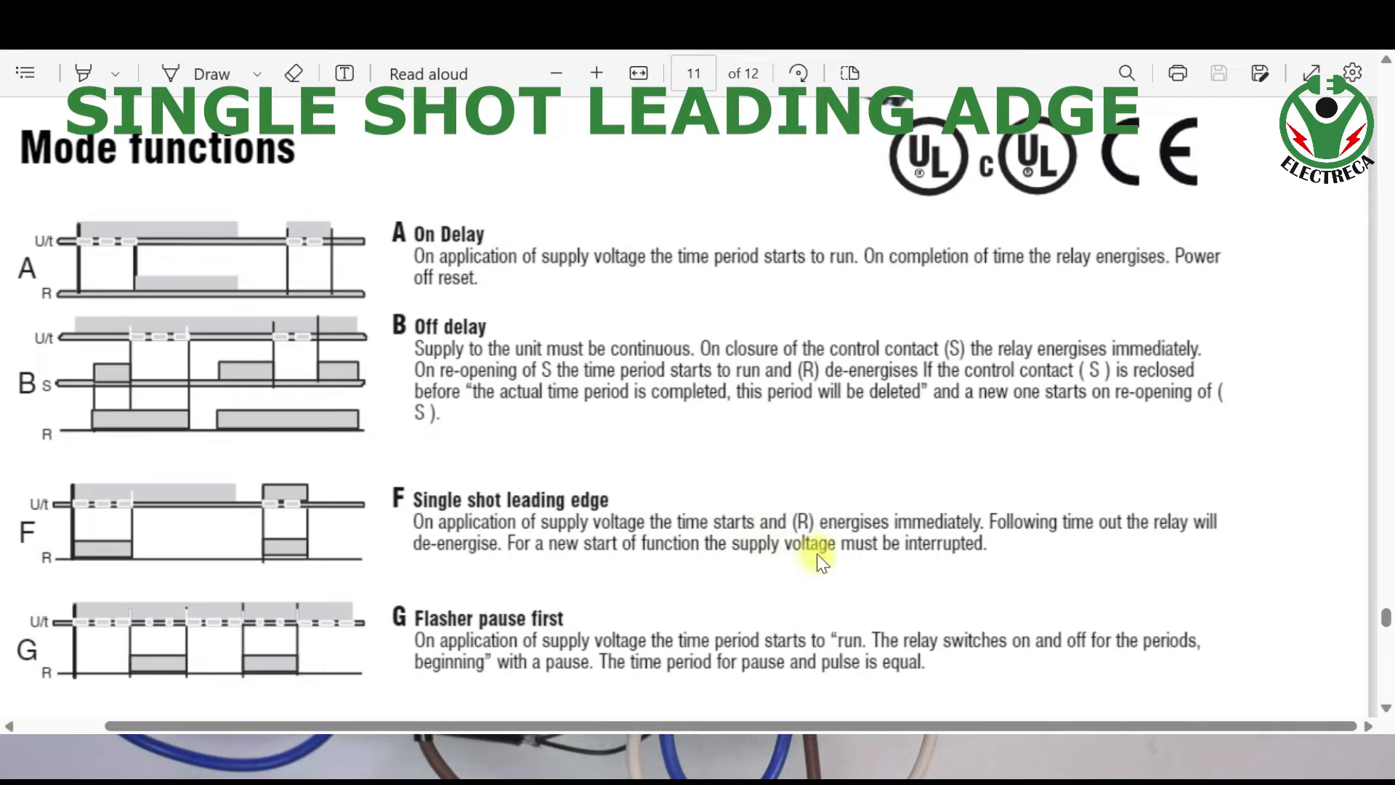
mouse_move(1079, 557)
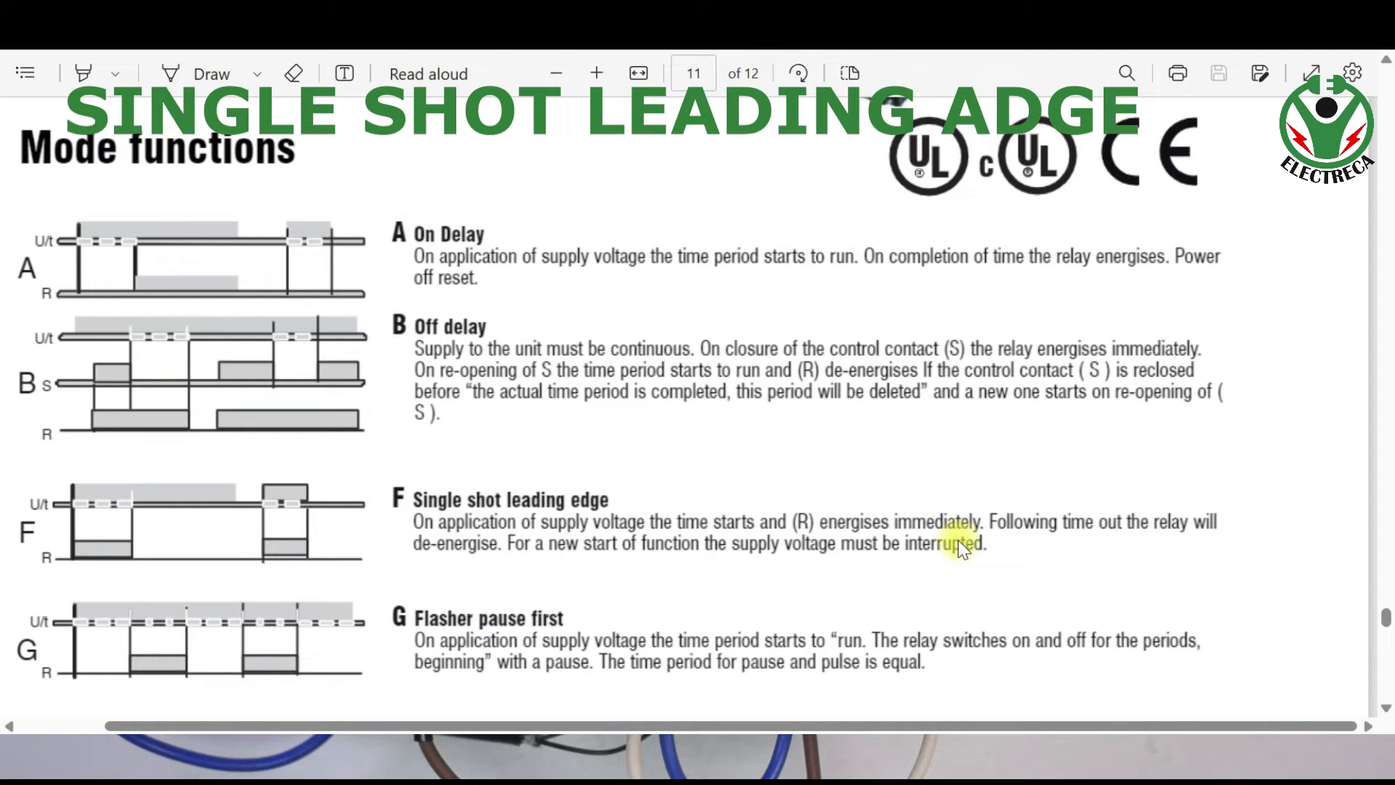
scroll(down, 3)
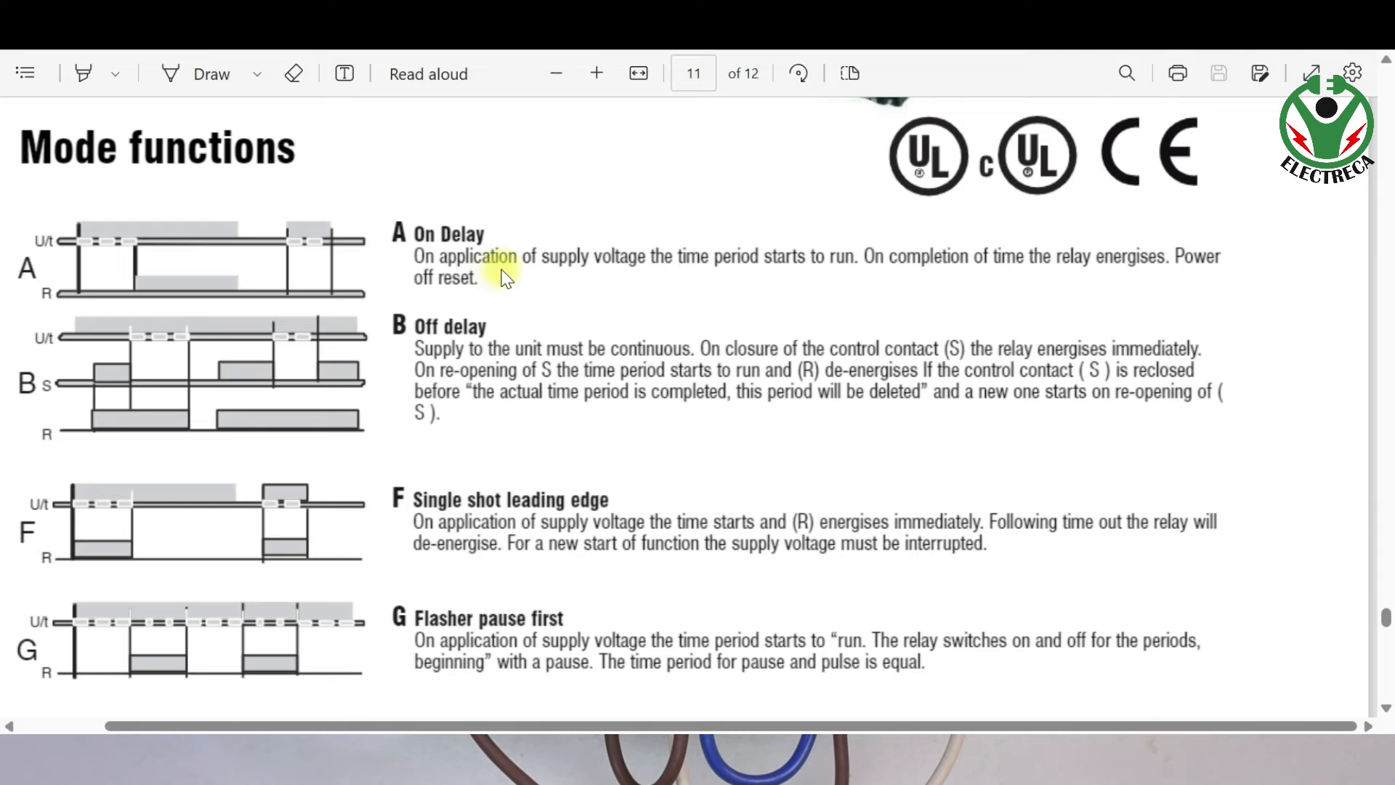
mouse_move(694, 282)
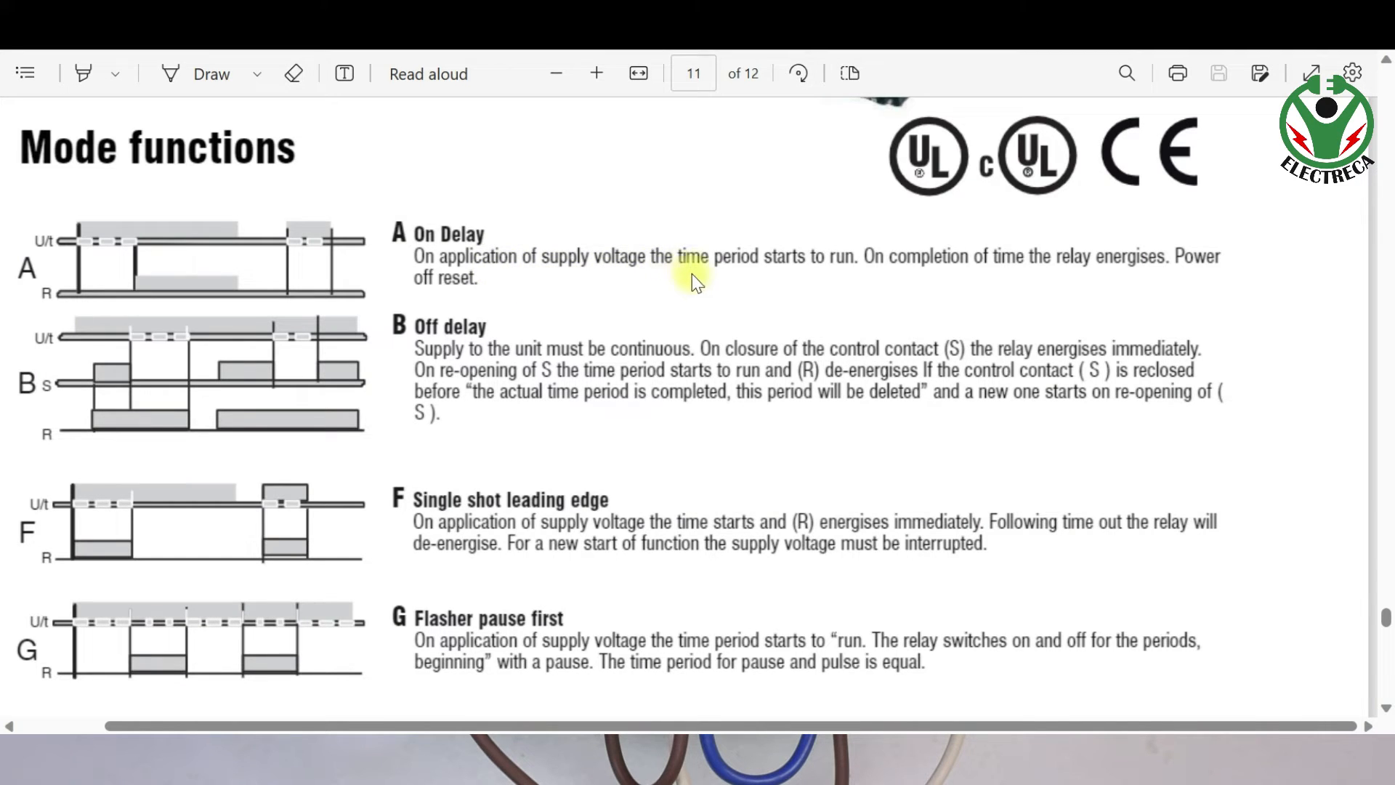
mouse_move(939, 290)
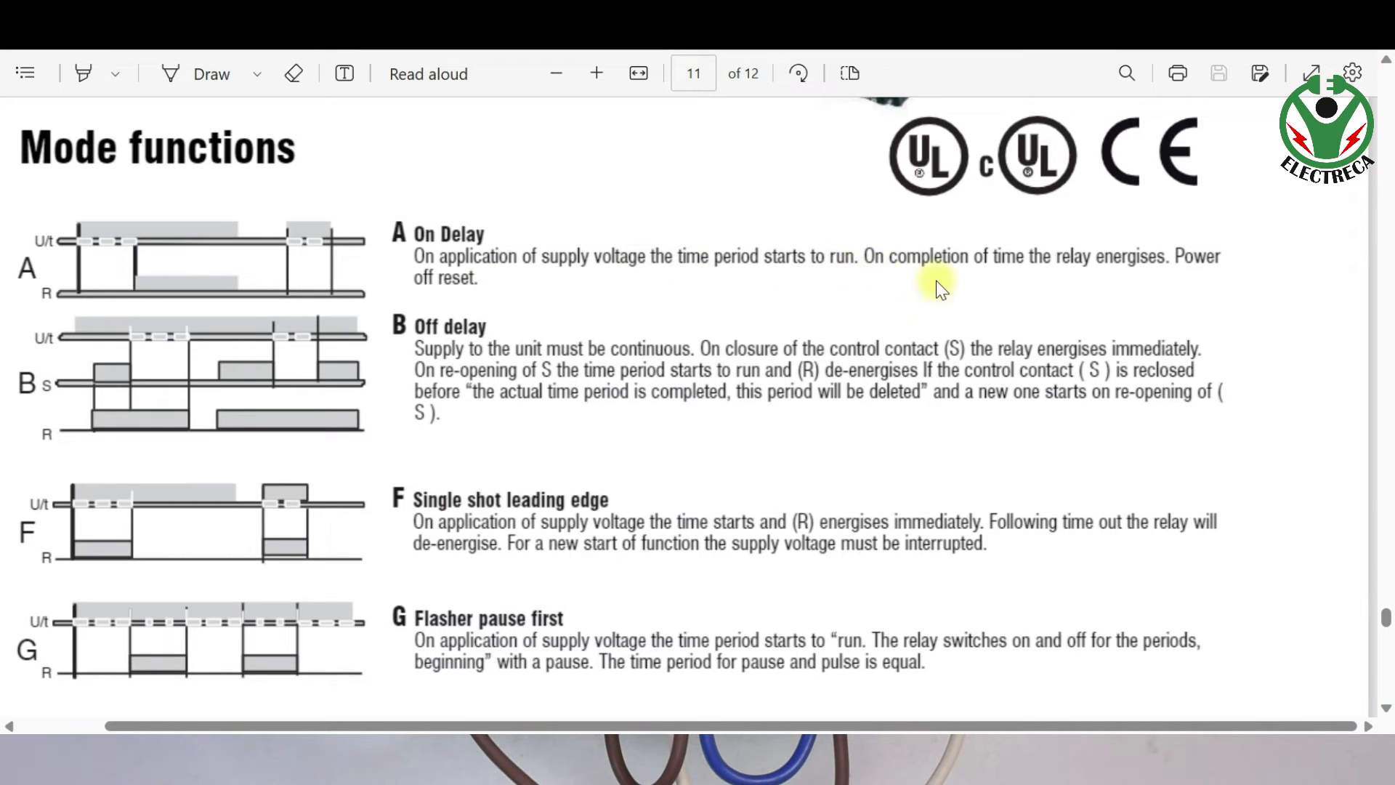
mouse_move(992, 291)
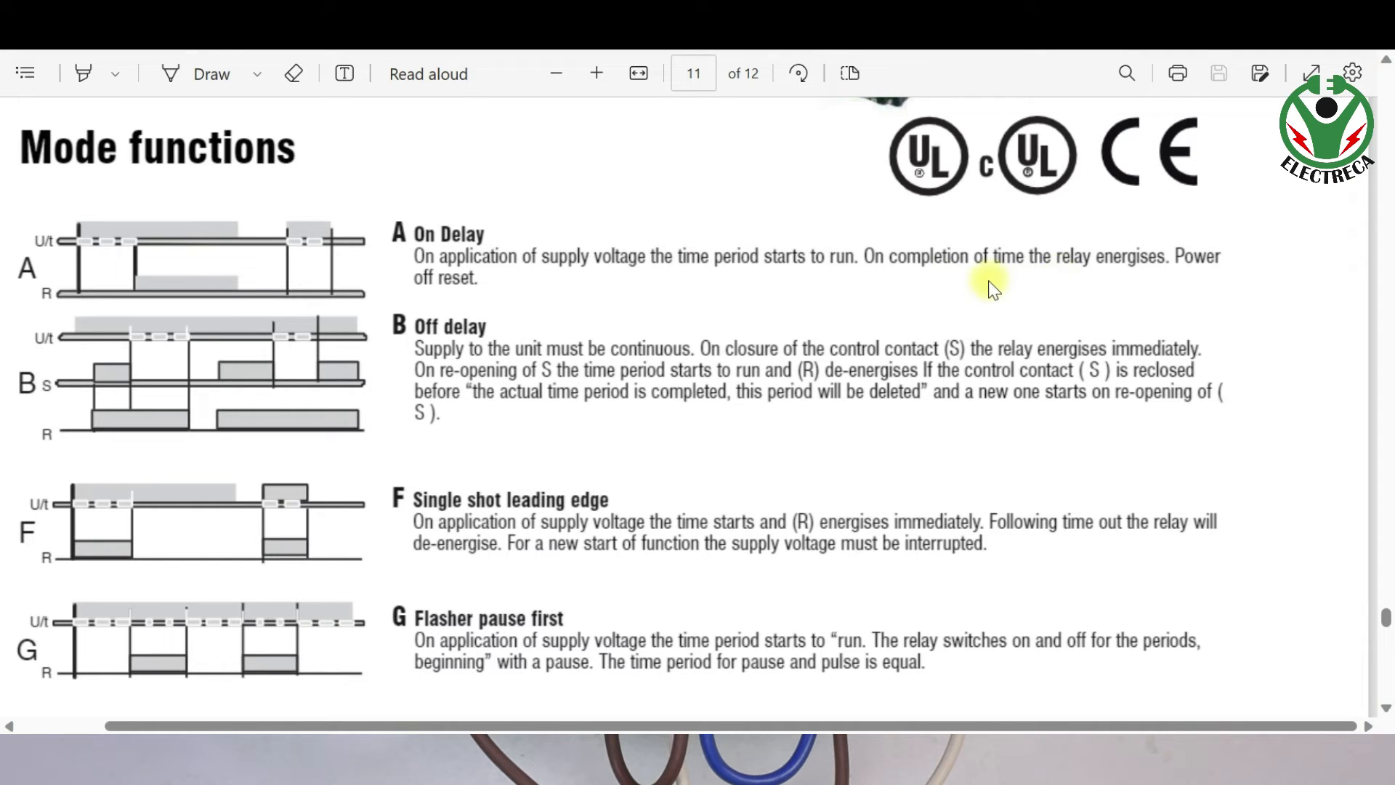
mouse_move(1117, 277)
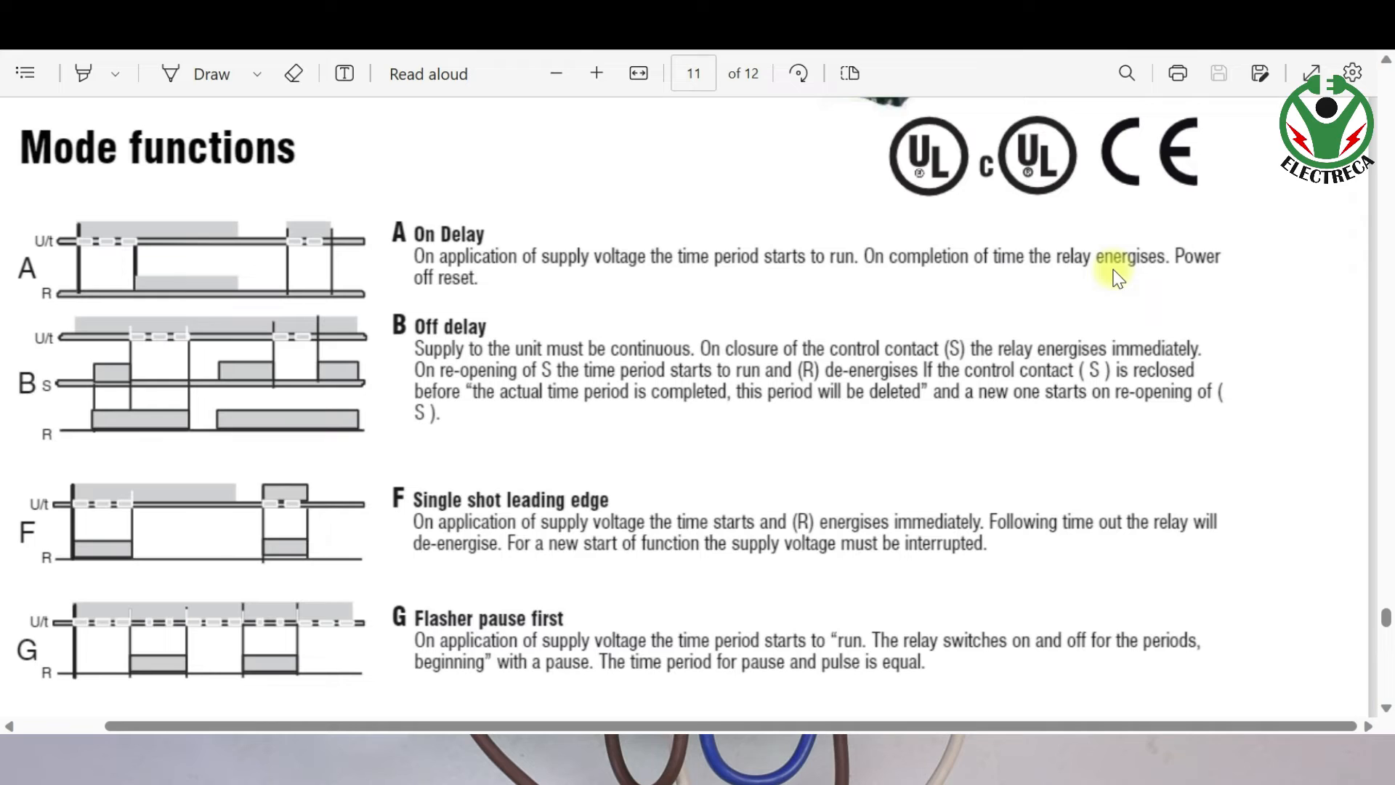
mouse_move(596, 301)
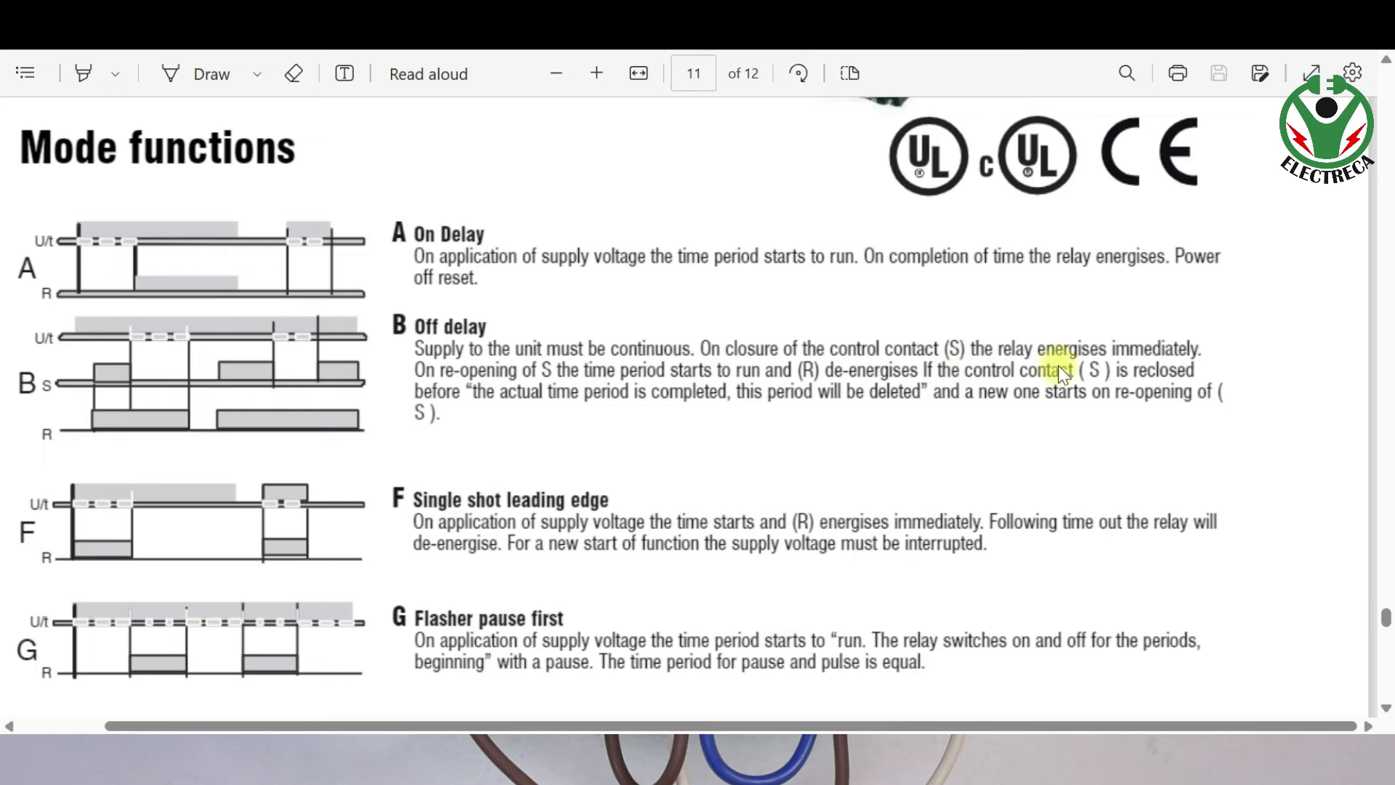
mouse_move(1173, 347)
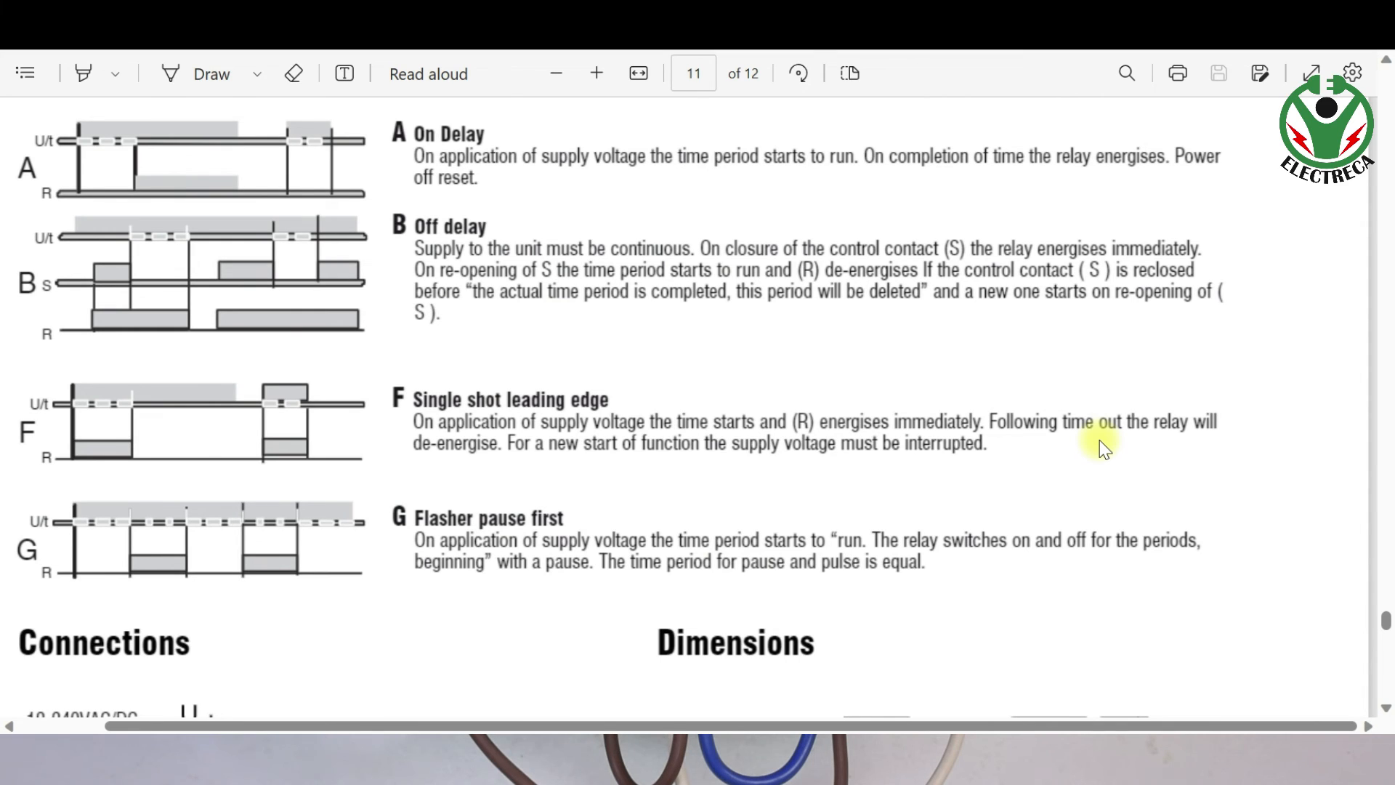
mouse_move(552, 587)
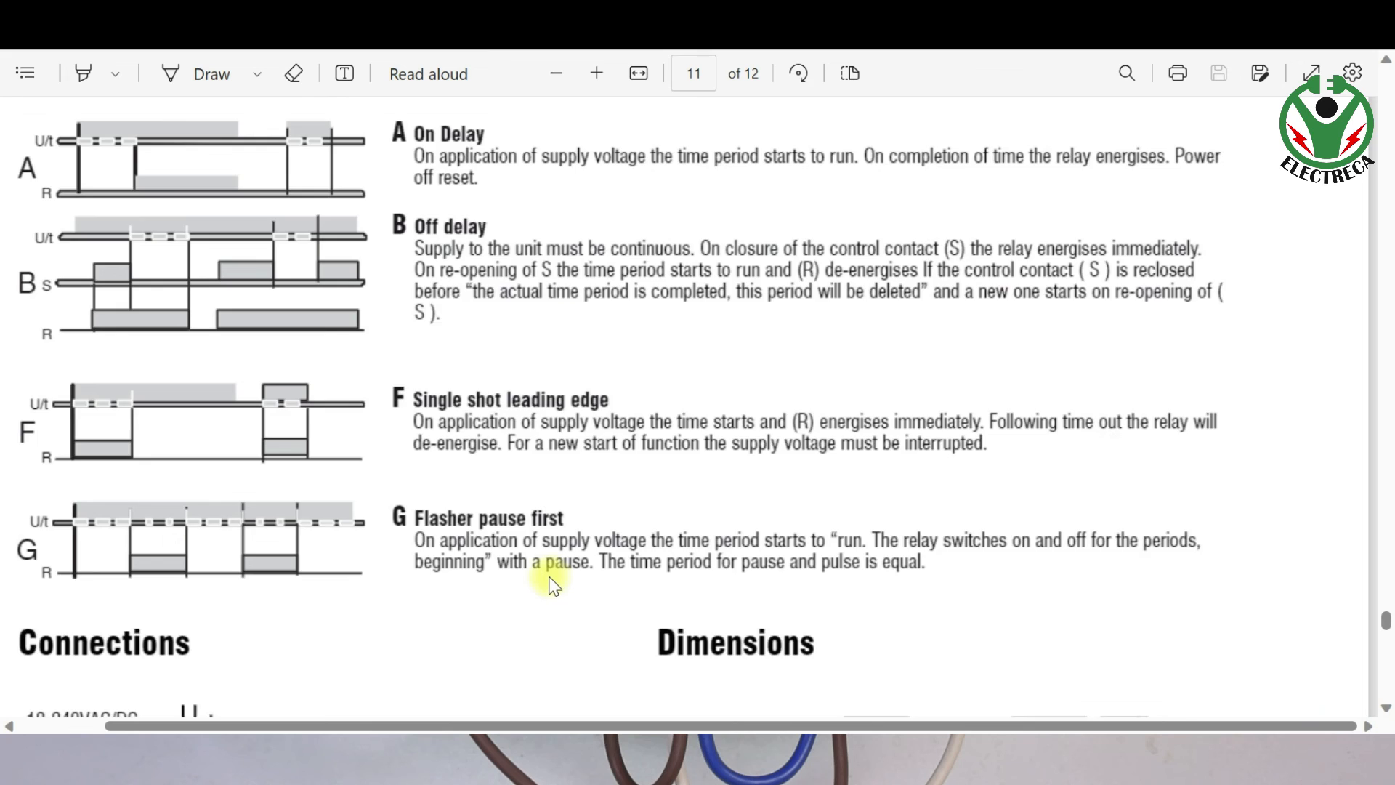
scroll(down, 3)
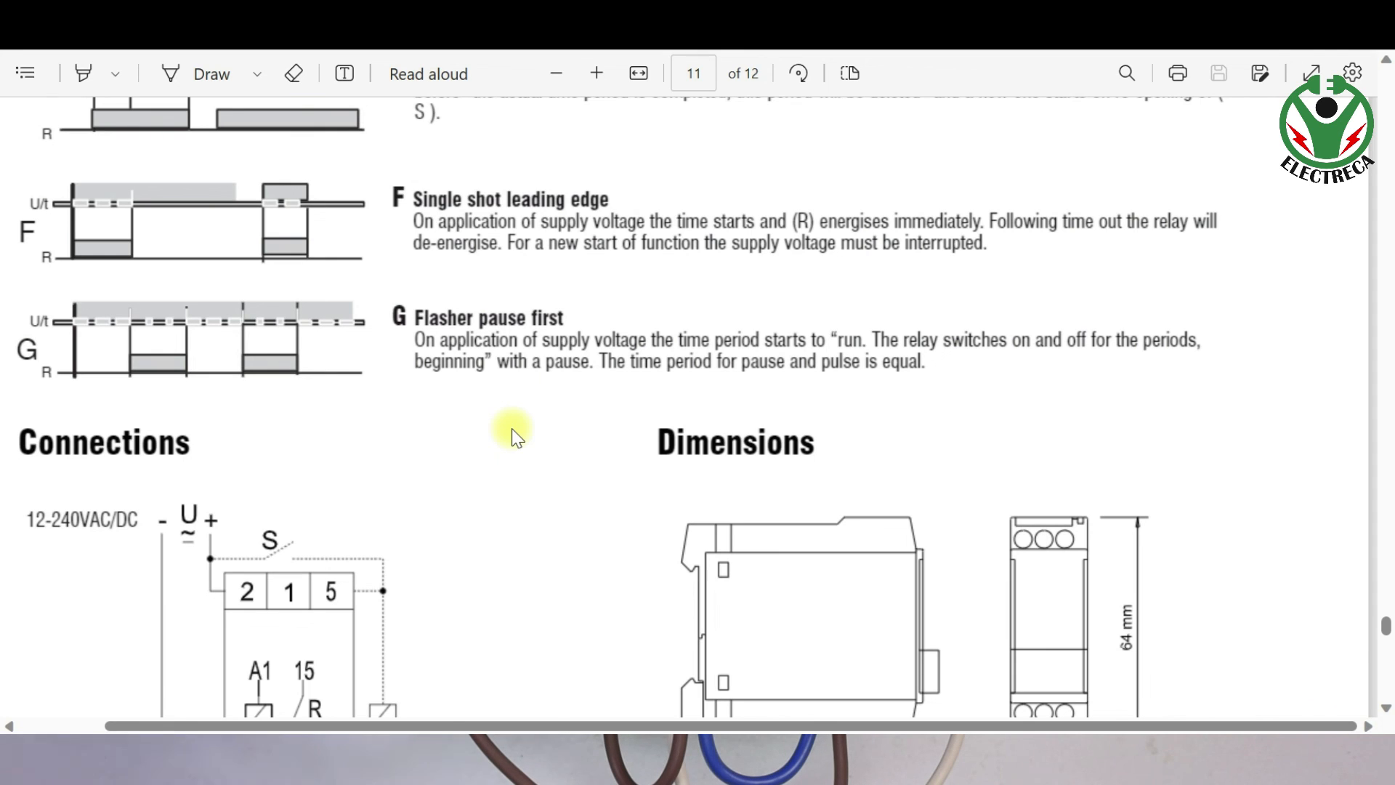
mouse_move(488, 489)
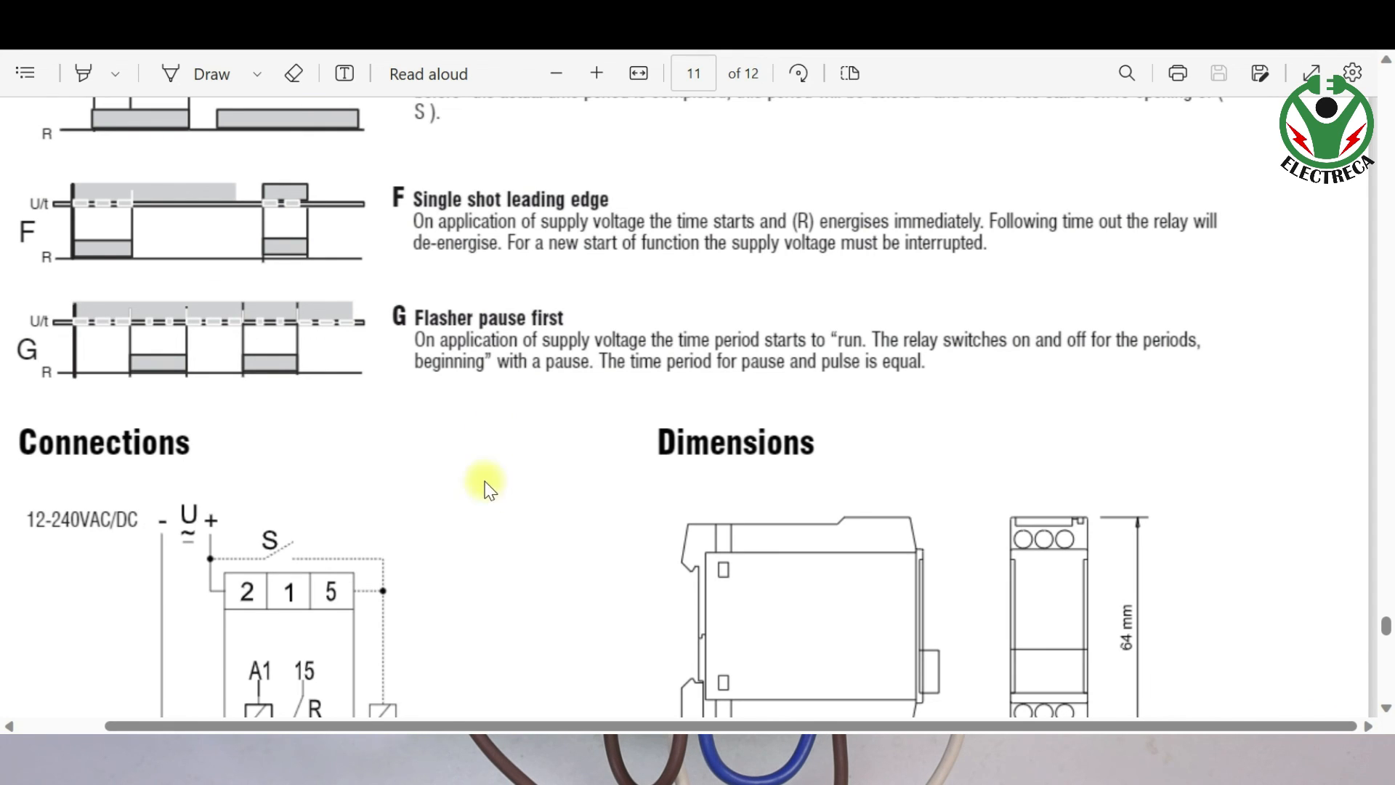
mouse_move(514, 487)
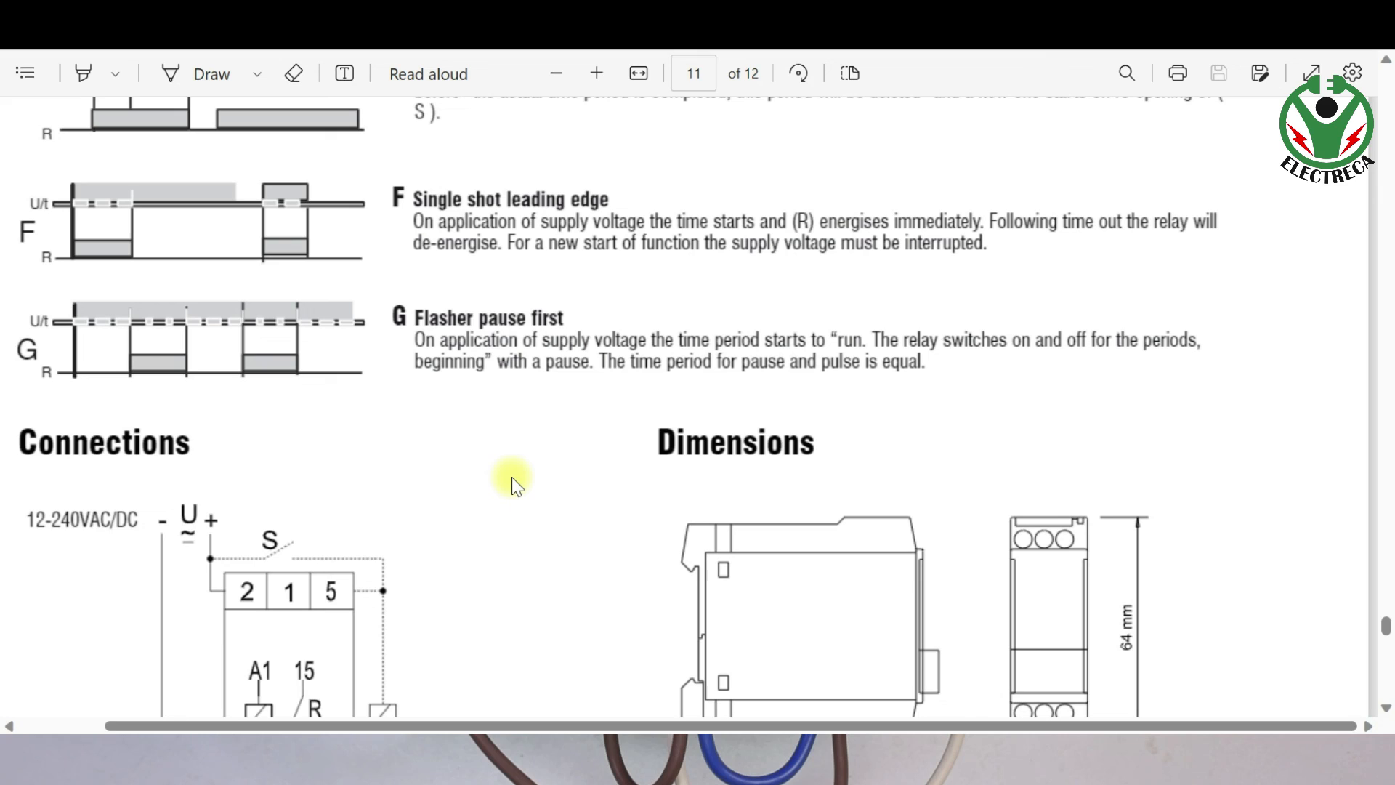